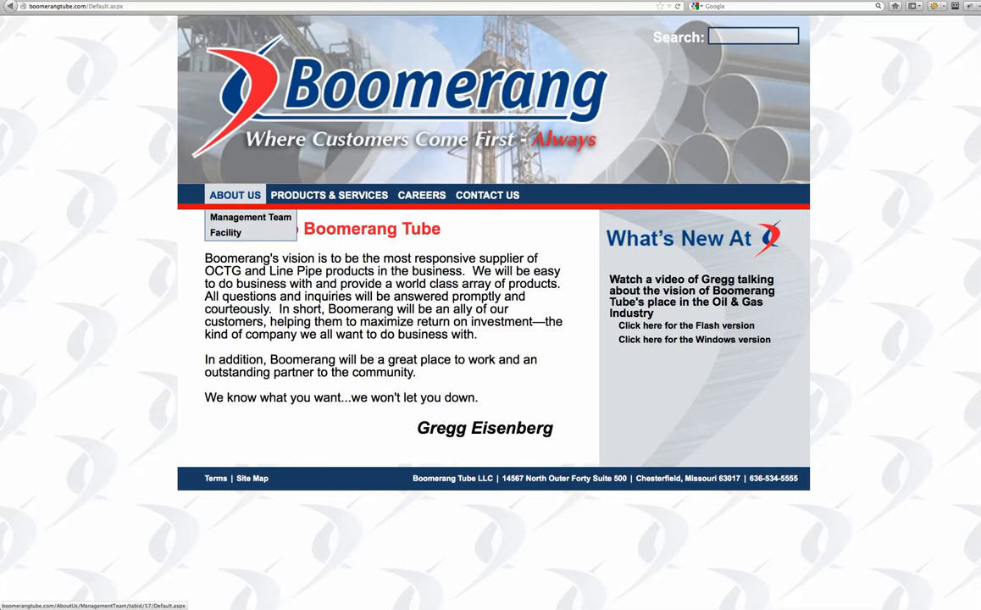
Step: Browse the About Us, Products & Services and Contact Us pages via the top navigation
left_click(250, 217)
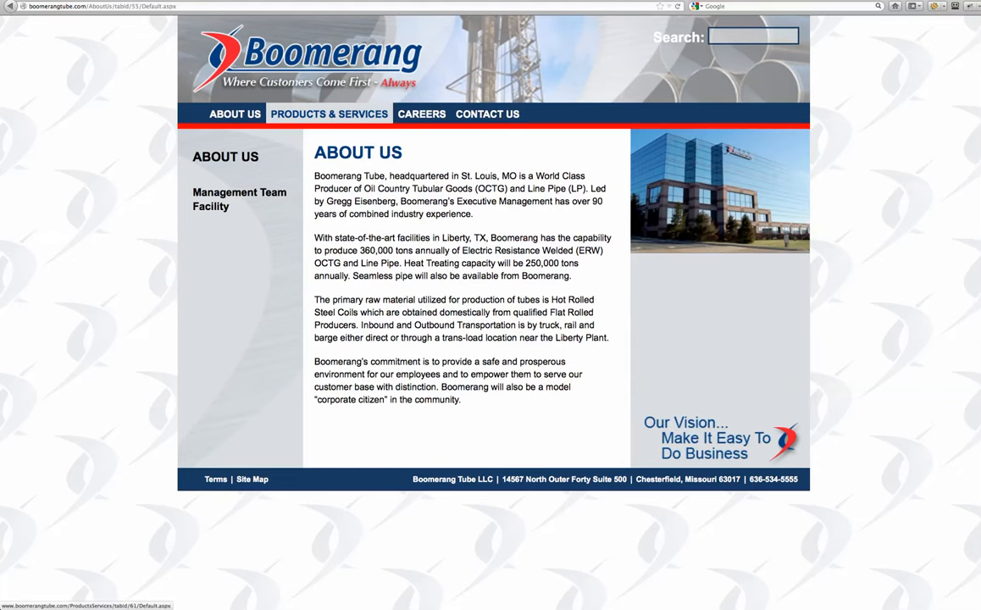
left_click(329, 114)
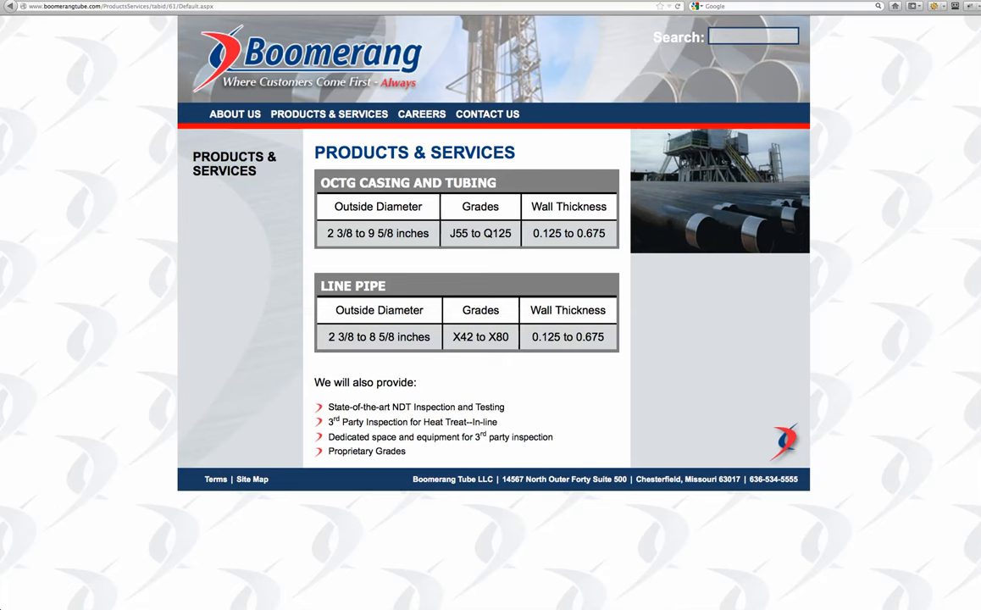
mouse_move(420, 114)
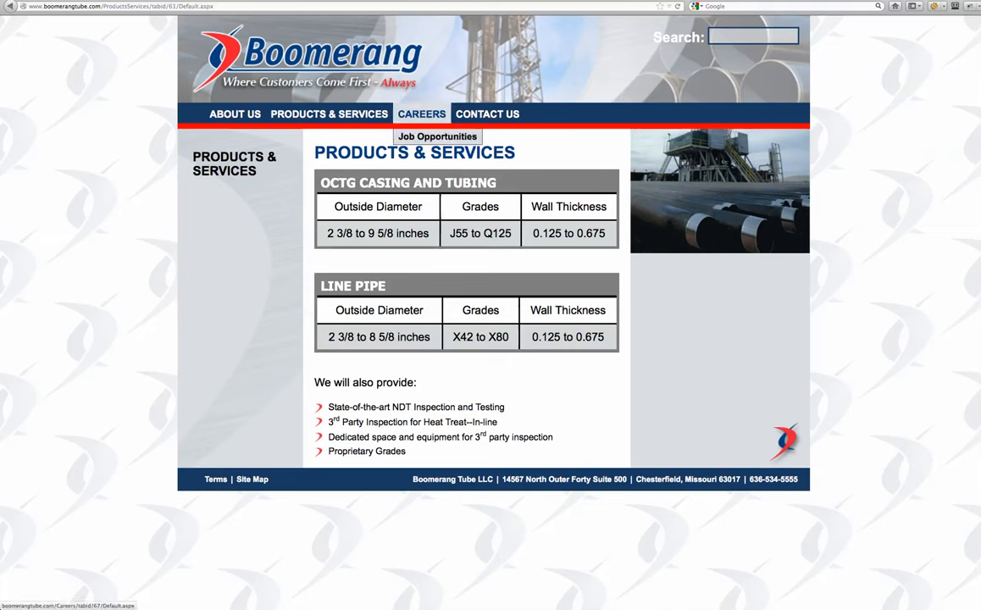
mouse_move(487, 113)
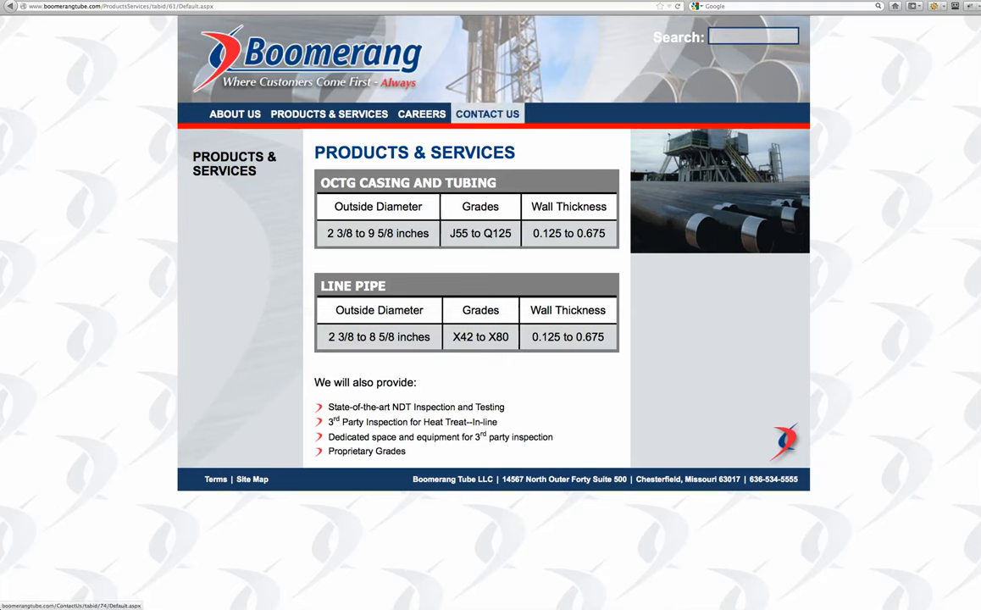
left_click(488, 114)
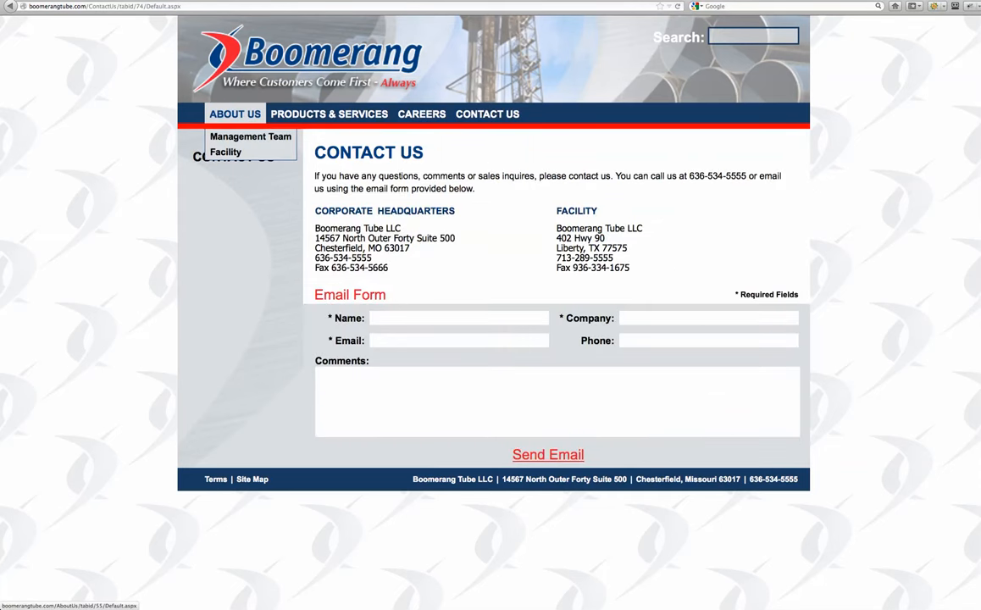
left_click(234, 114)
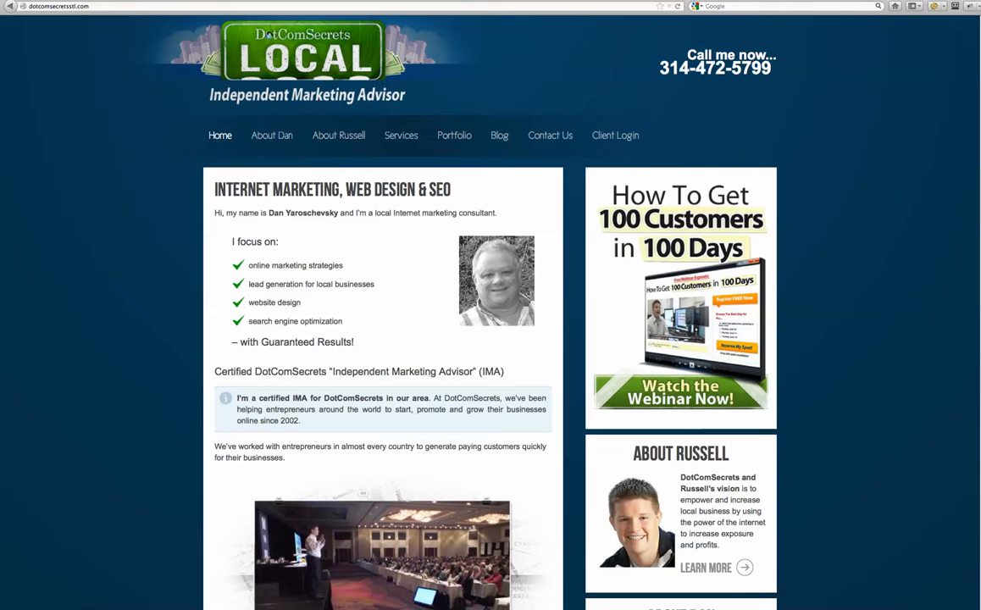
mouse_move(401, 136)
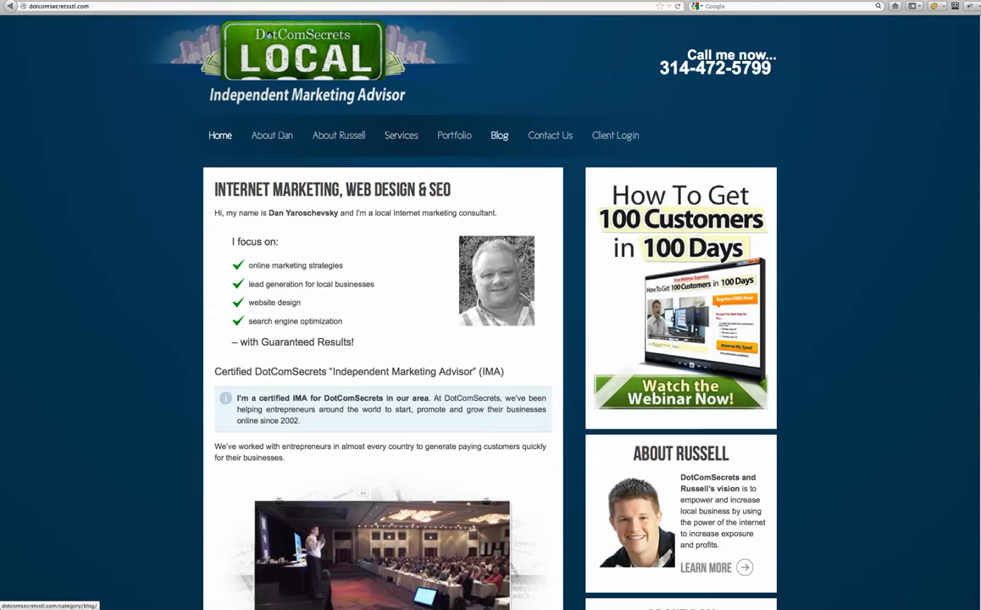
mouse_move(454, 135)
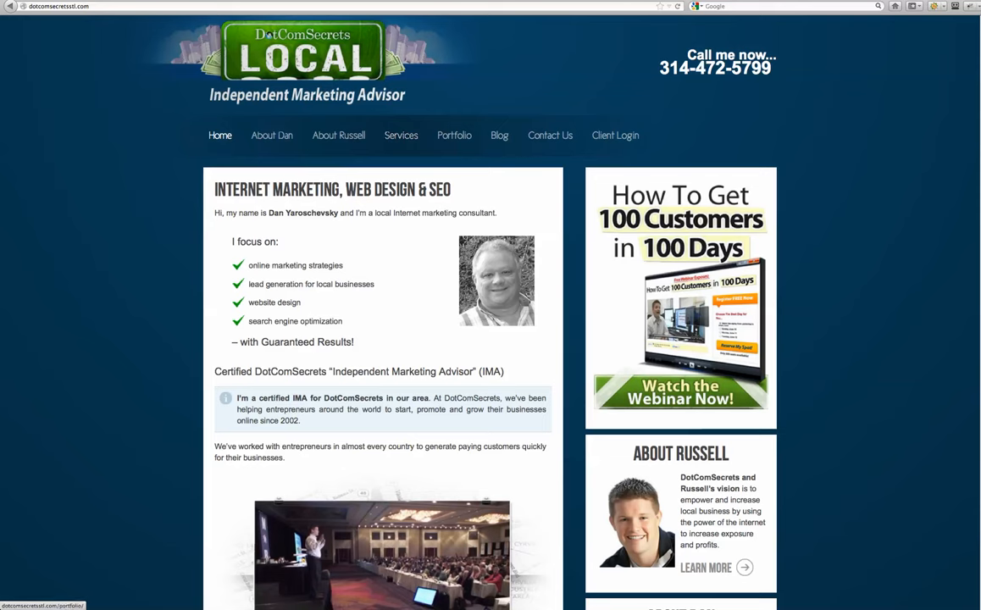
mouse_move(615, 136)
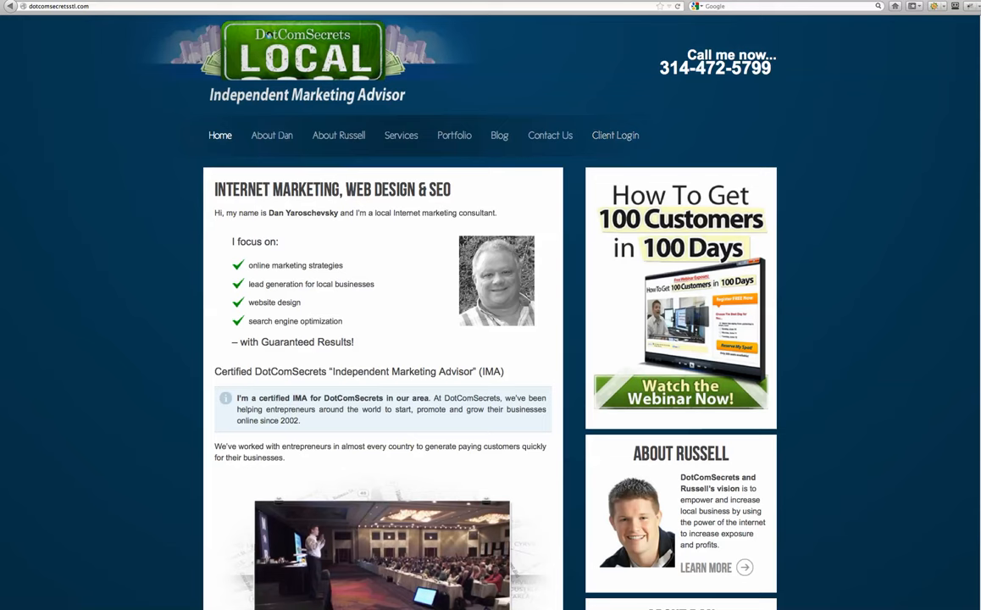
mouse_move(615, 135)
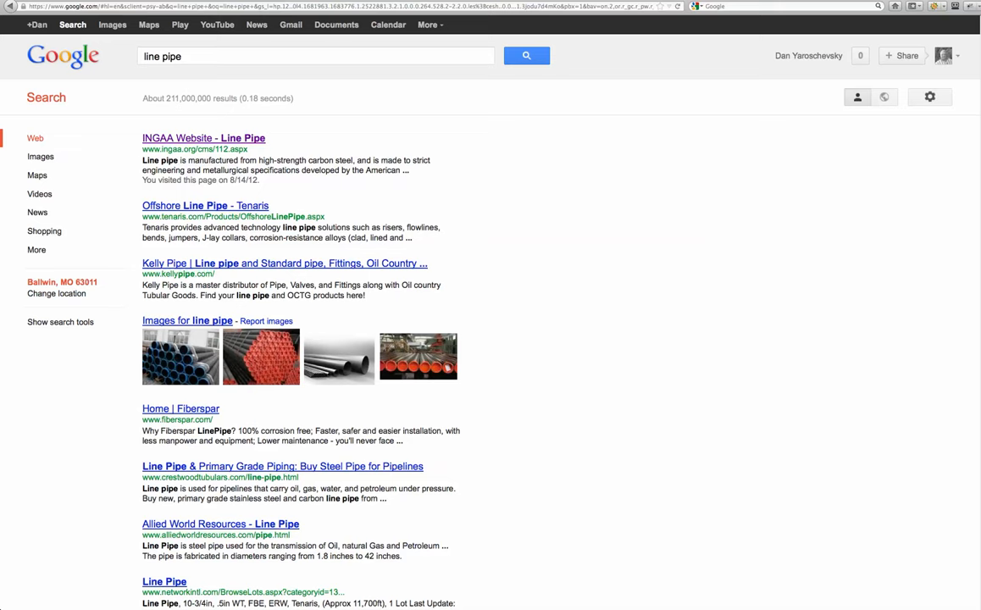
mouse_move(203, 138)
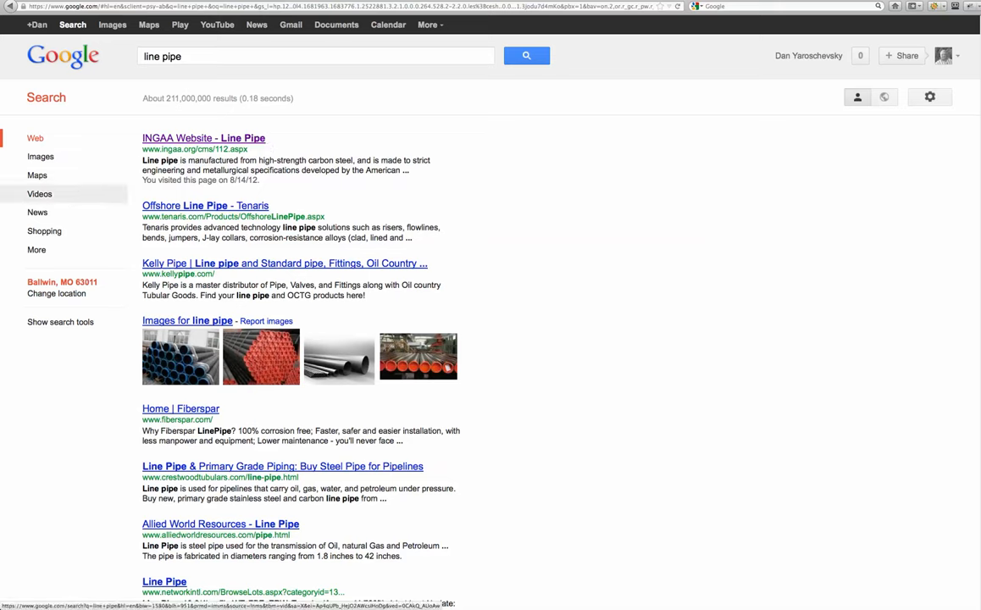
mouse_move(37, 212)
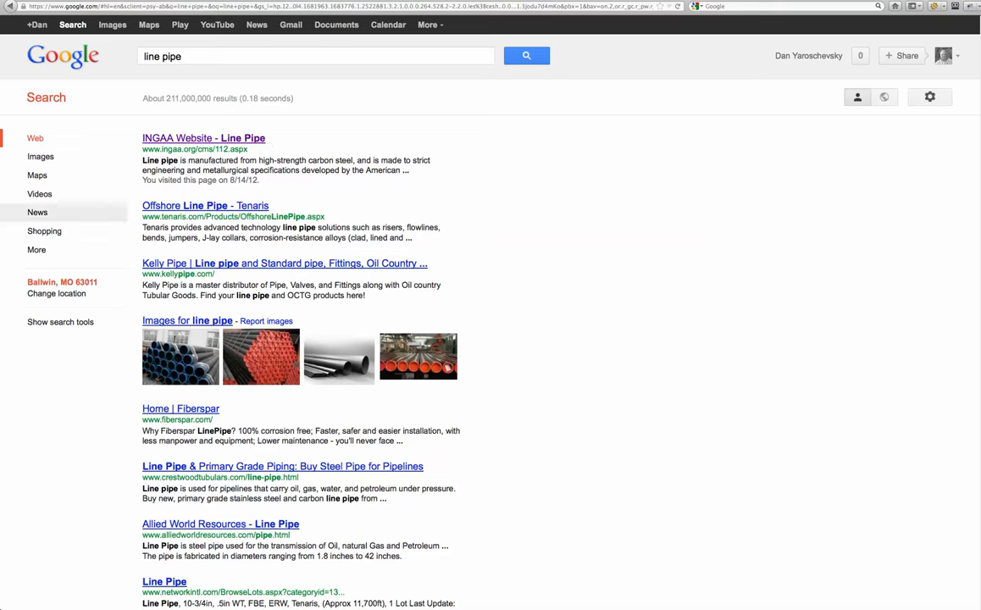
mouse_move(203, 139)
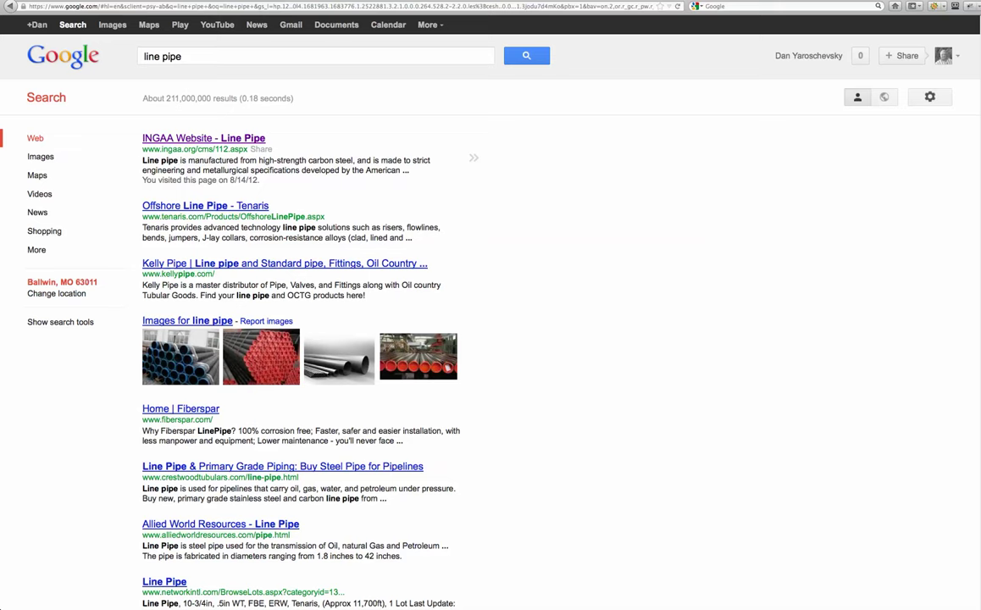